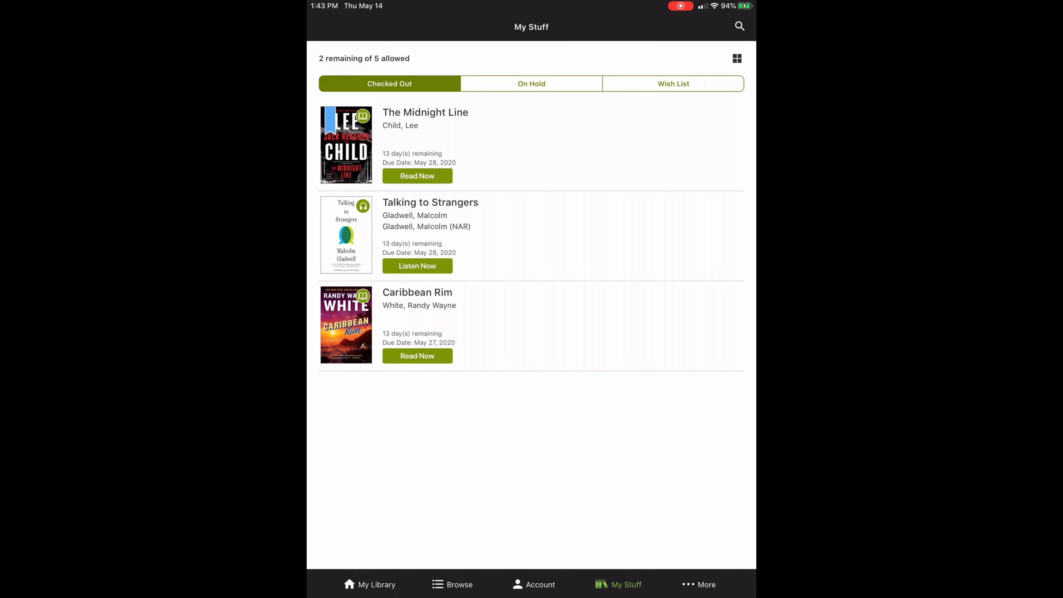
Open the details page for the checked-out ebook The Midnight Line
{"action": "left_click", "coordinate": [425, 113]}
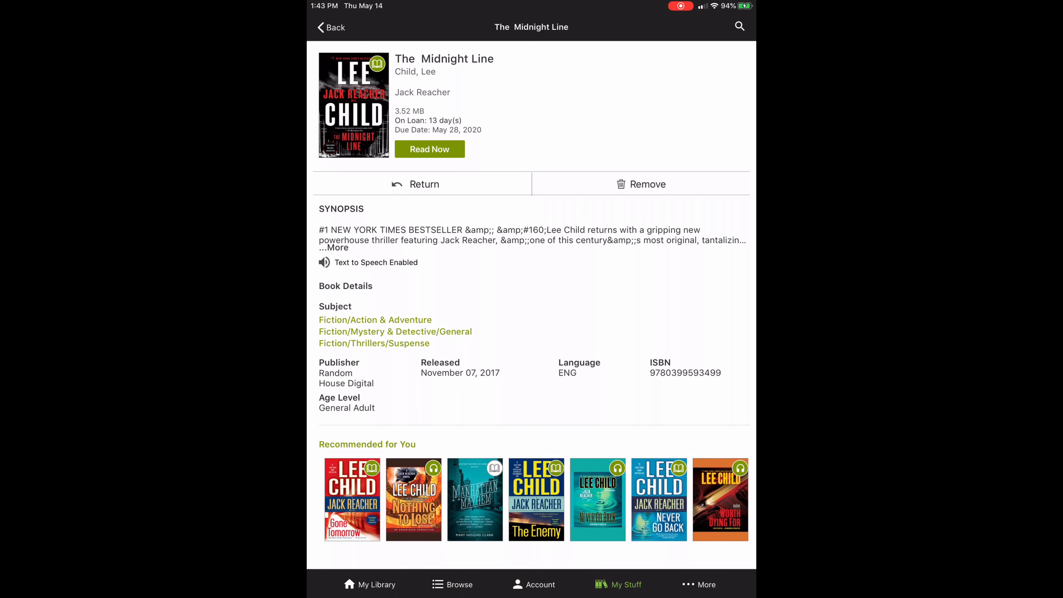
Start reading The Midnight Line via Read Now, landing on its cover
{"action": "left_click", "coordinate": [429, 149]}
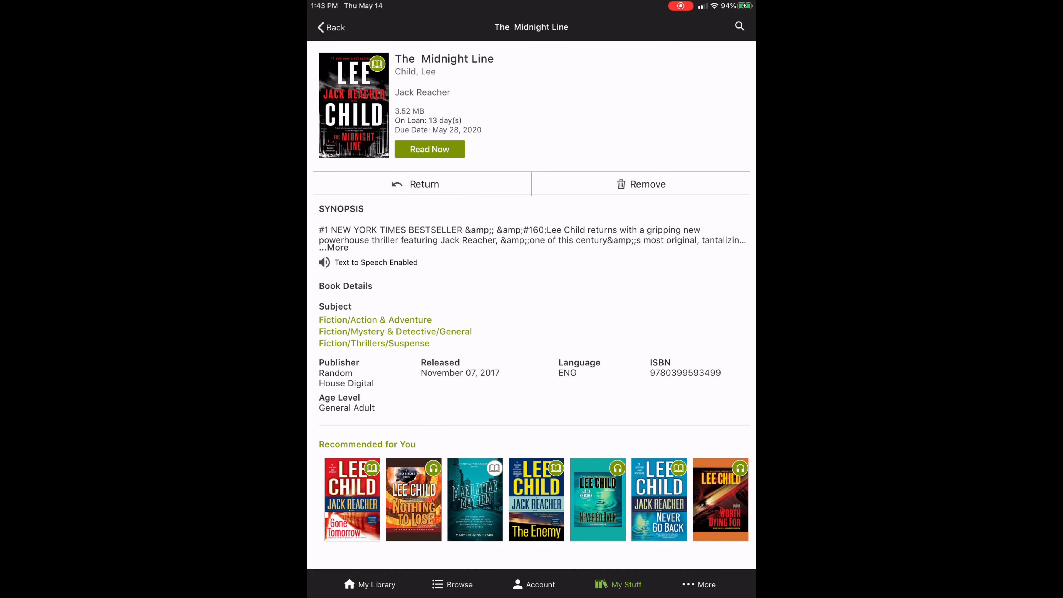
{"action": "left_click", "coordinate": [430, 149]}
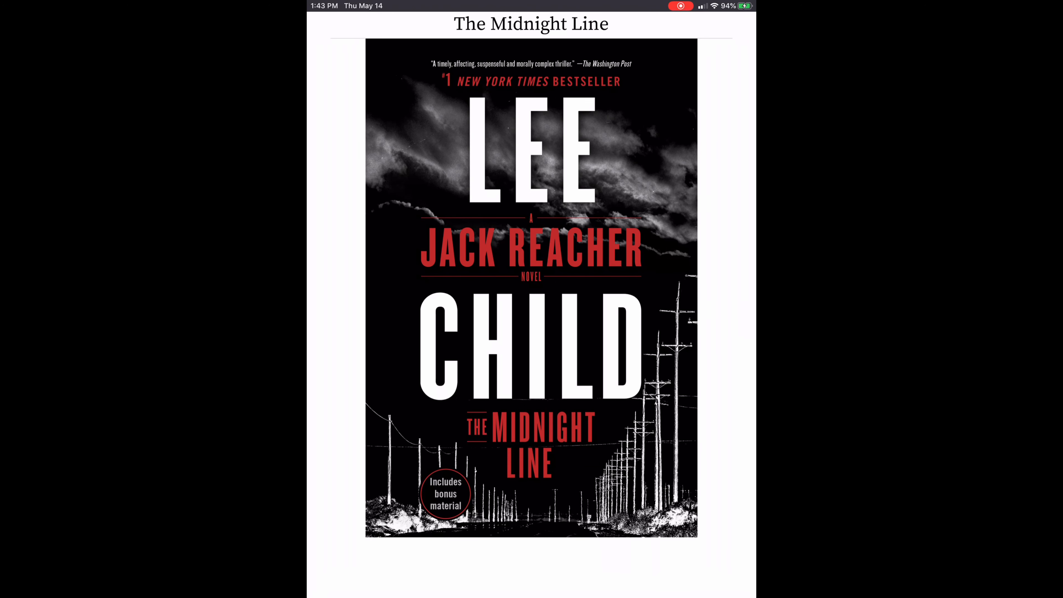
Reveal the reader toolbar and advance past the cover to Chapter 1 (pages 3–4 of 401)
{"action": "left_click", "coordinate": [531, 284]}
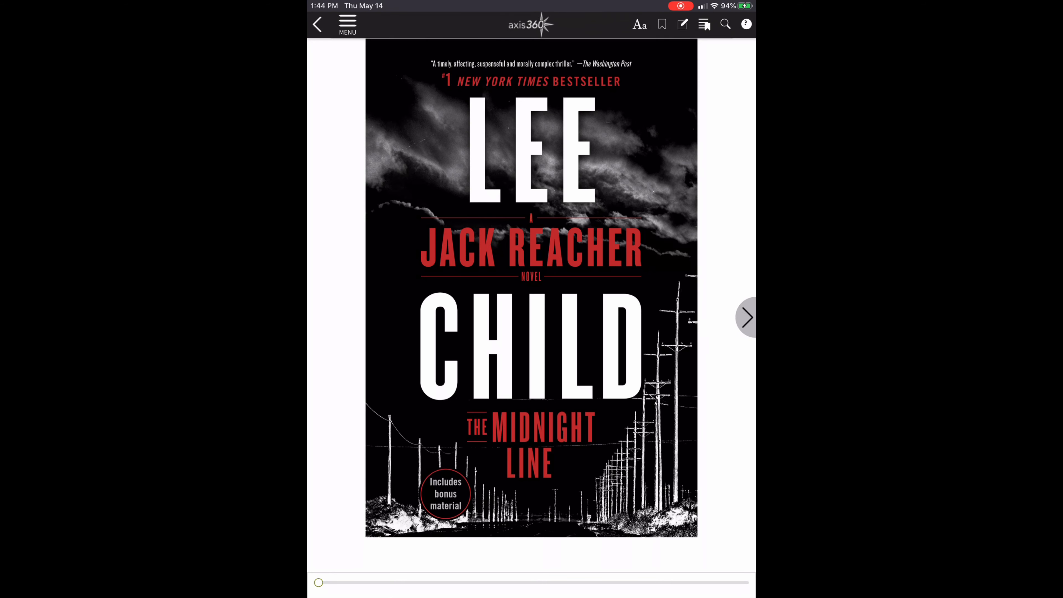
{"action": "left_click", "coordinate": [347, 24]}
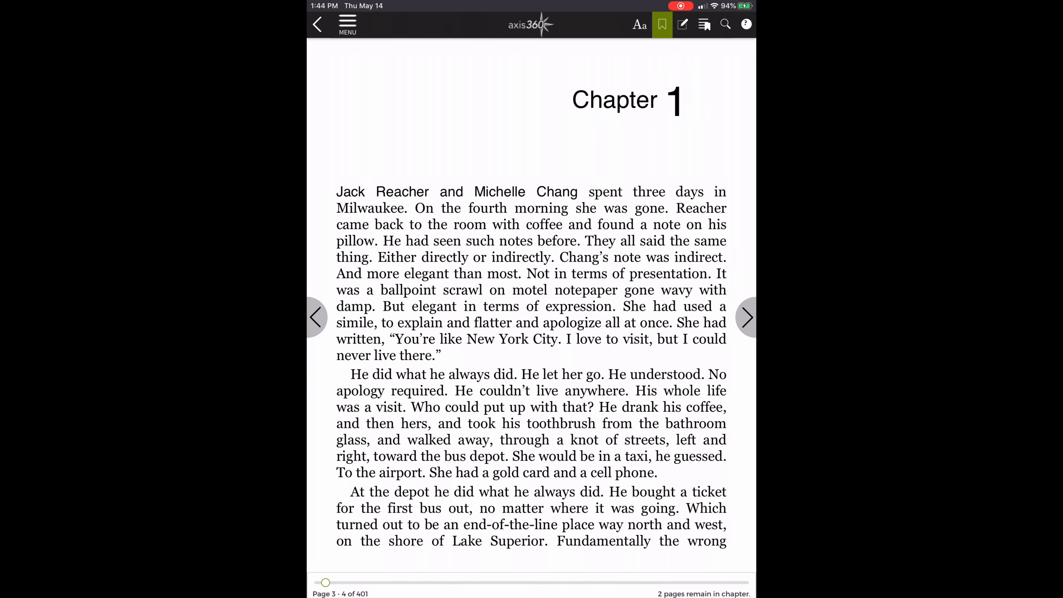
In display settings, nudge the font size larger and settle on a single-column page after trying two columns
{"action": "left_click", "coordinate": [638, 25]}
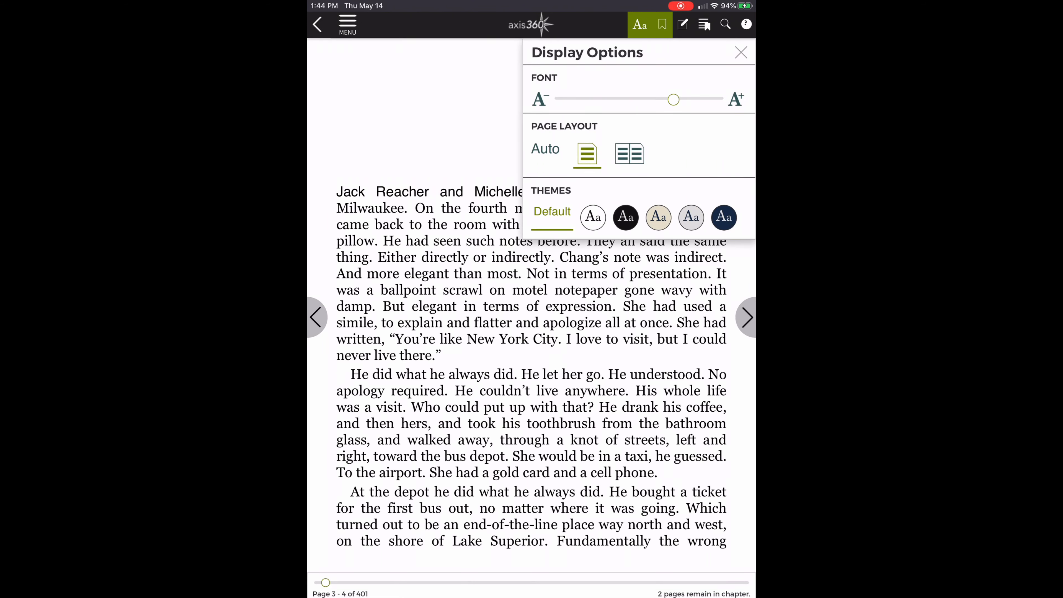
{"action": "left_click_drag", "start_coordinate": [674, 99], "coordinate": [658, 100]}
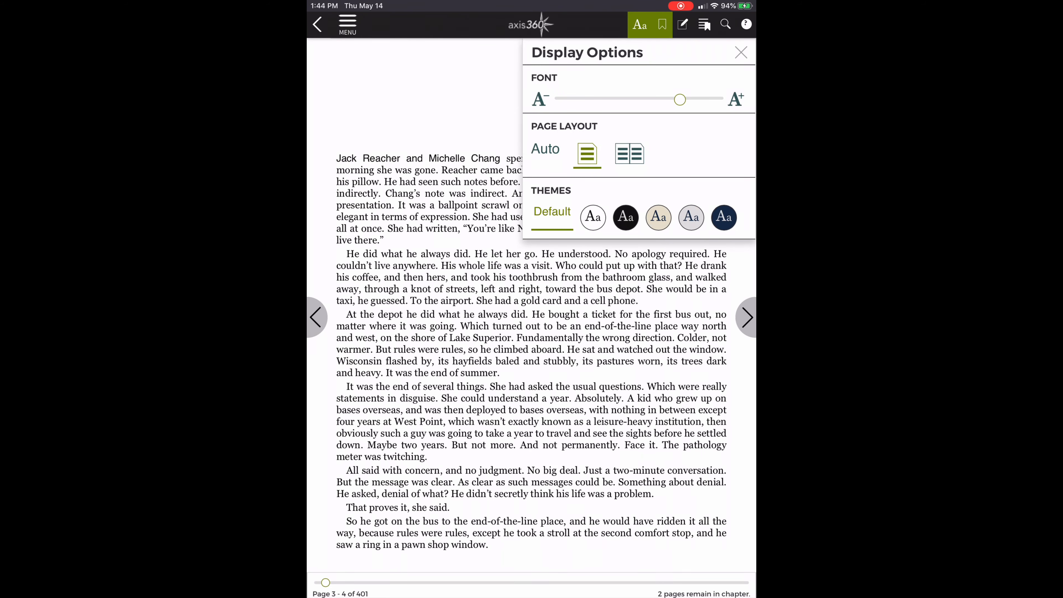
{"action": "left_click_drag", "start_coordinate": [680, 99], "coordinate": [683, 99]}
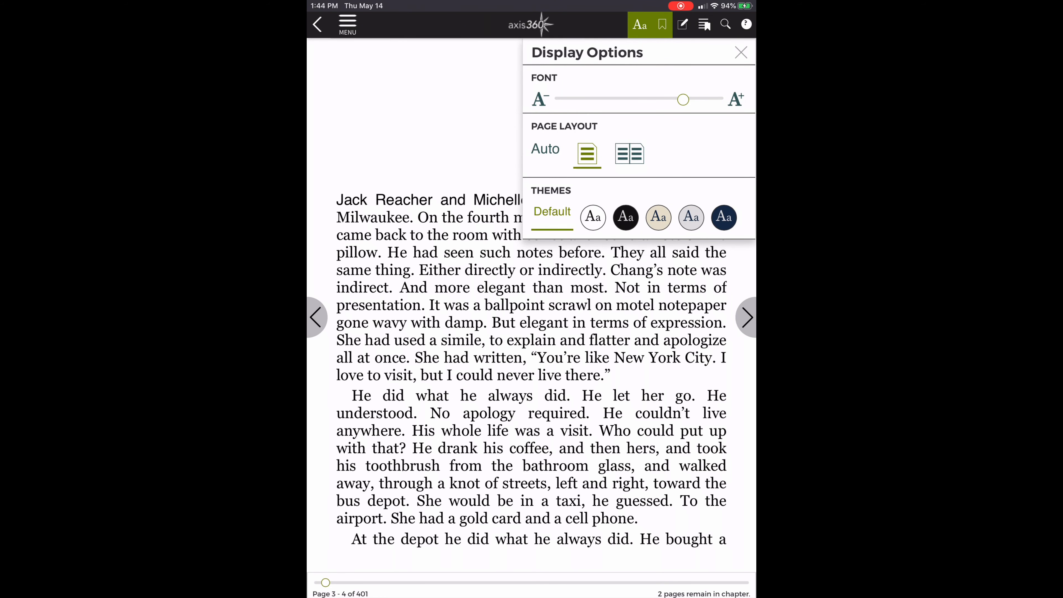
{"action": "left_click", "coordinate": [629, 154]}
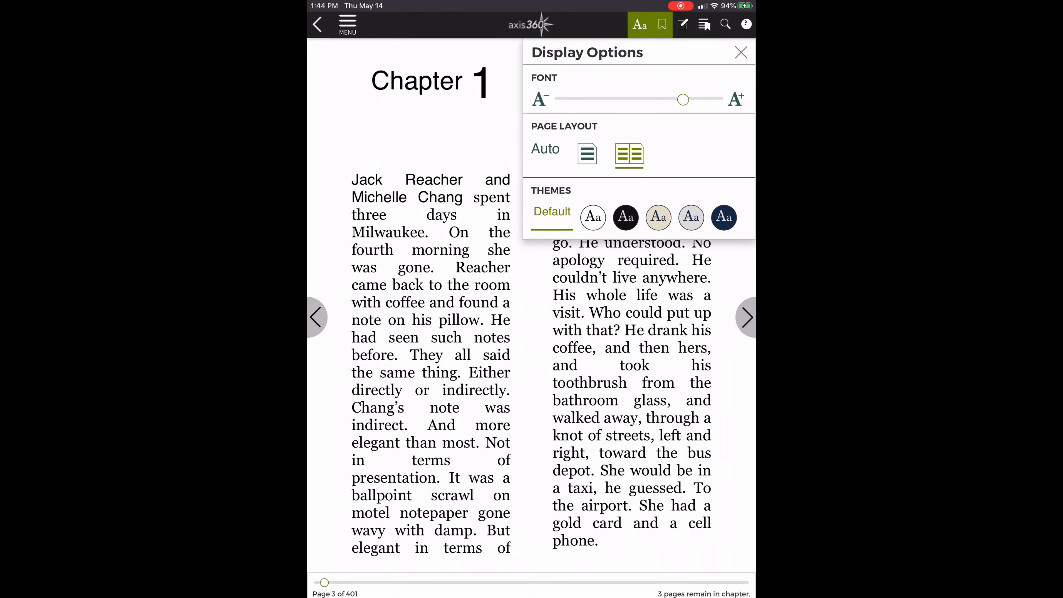
{"action": "left_click", "coordinate": [587, 154]}
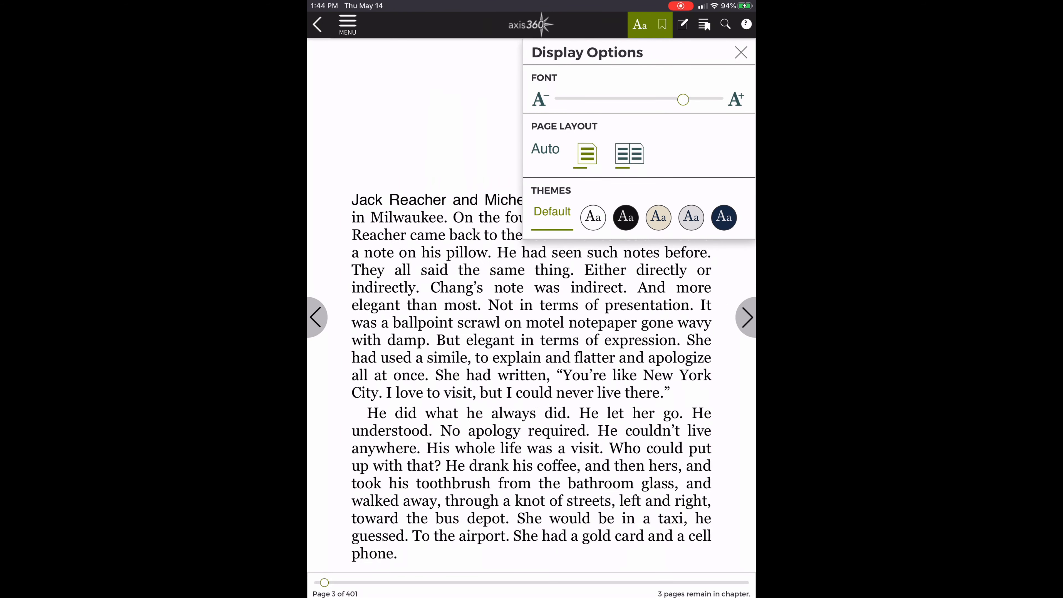
{"action": "left_click", "coordinate": [586, 153]}
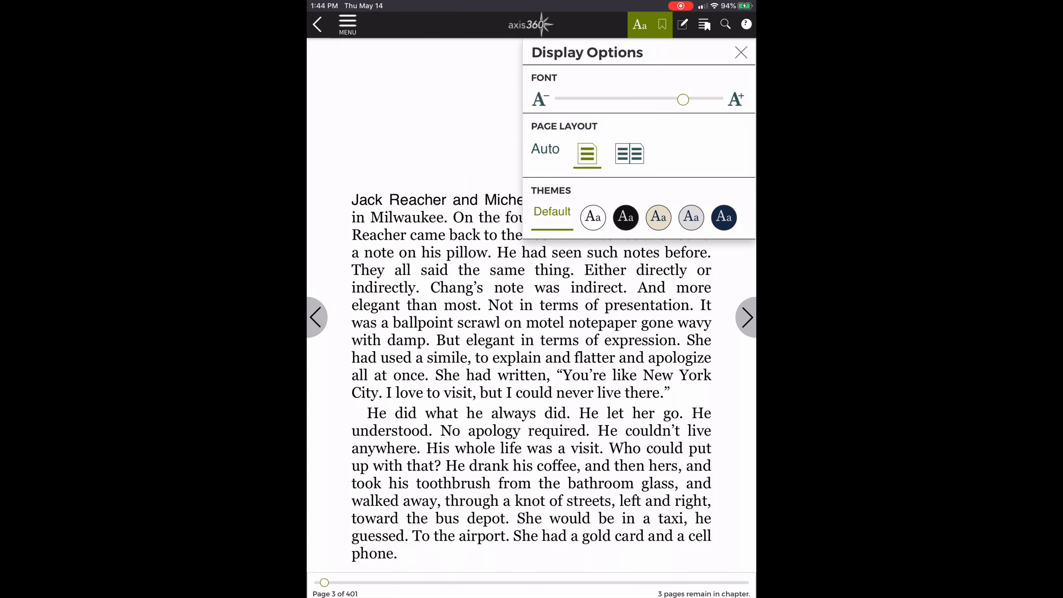
Preview the Black and Navy page themes, then return to the Default white theme
{"action": "left_click", "coordinate": [625, 218]}
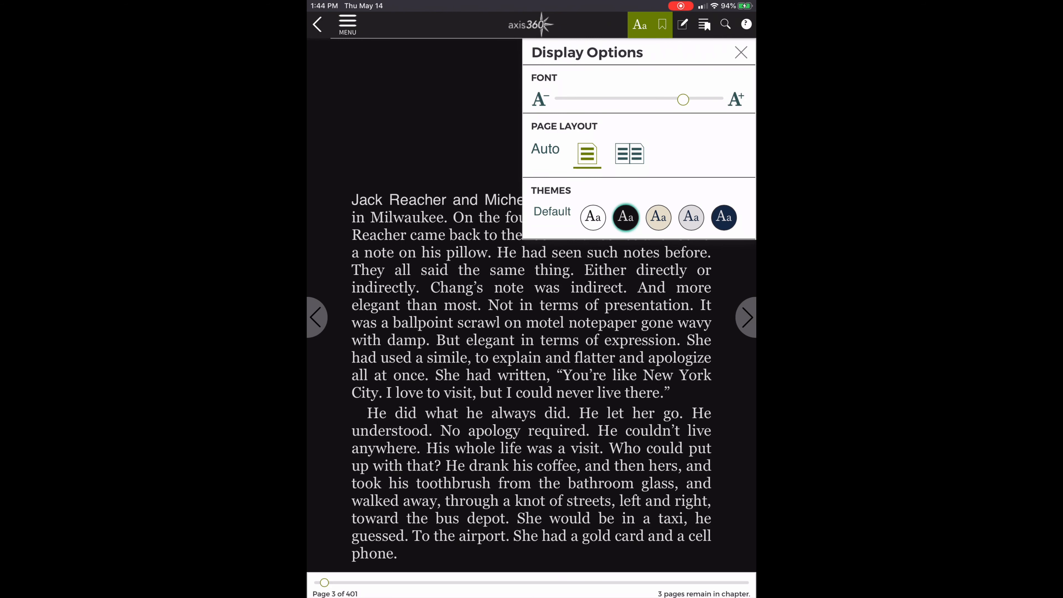
{"action": "left_click", "coordinate": [723, 218]}
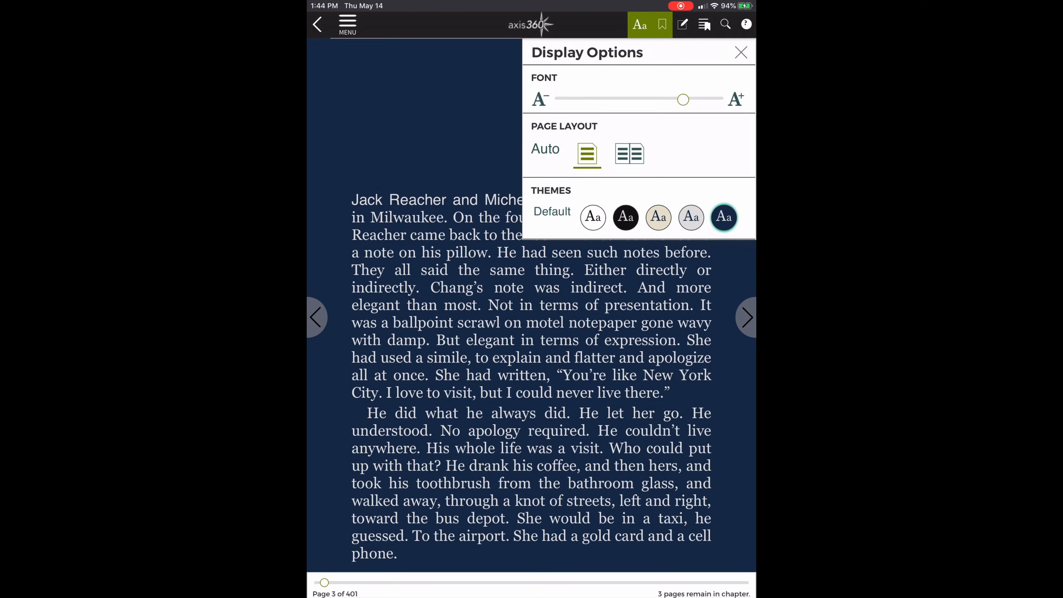
{"action": "left_click", "coordinate": [592, 217]}
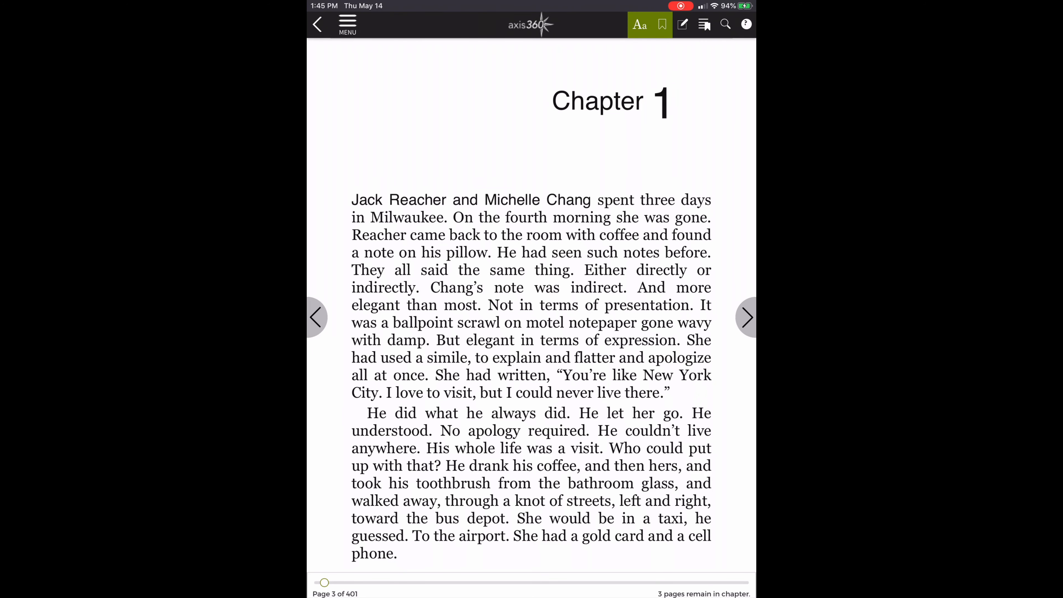
View the empty Notes/Highlights list, then bring up the in-book Search panel
{"action": "left_click", "coordinate": [663, 24]}
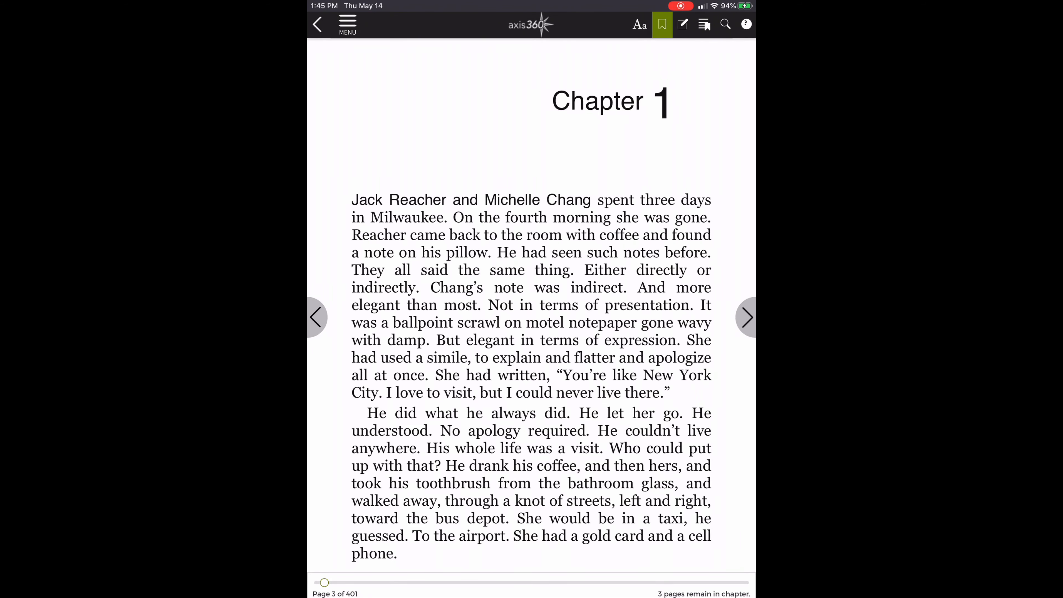
{"action": "left_click", "coordinate": [682, 25]}
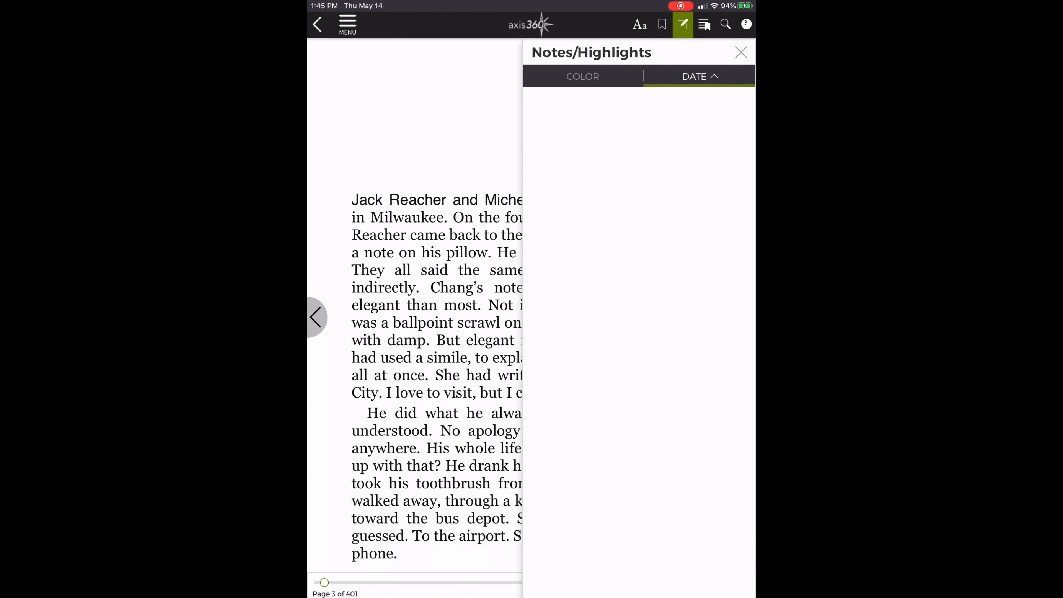
{"action": "left_click", "coordinate": [726, 24]}
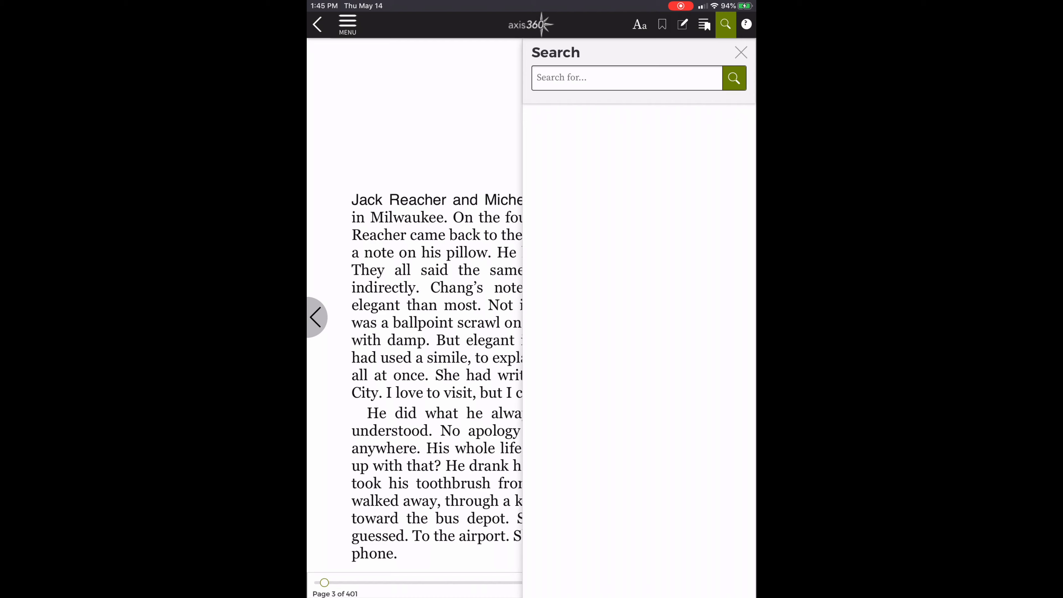
{"action": "left_click", "coordinate": [740, 52]}
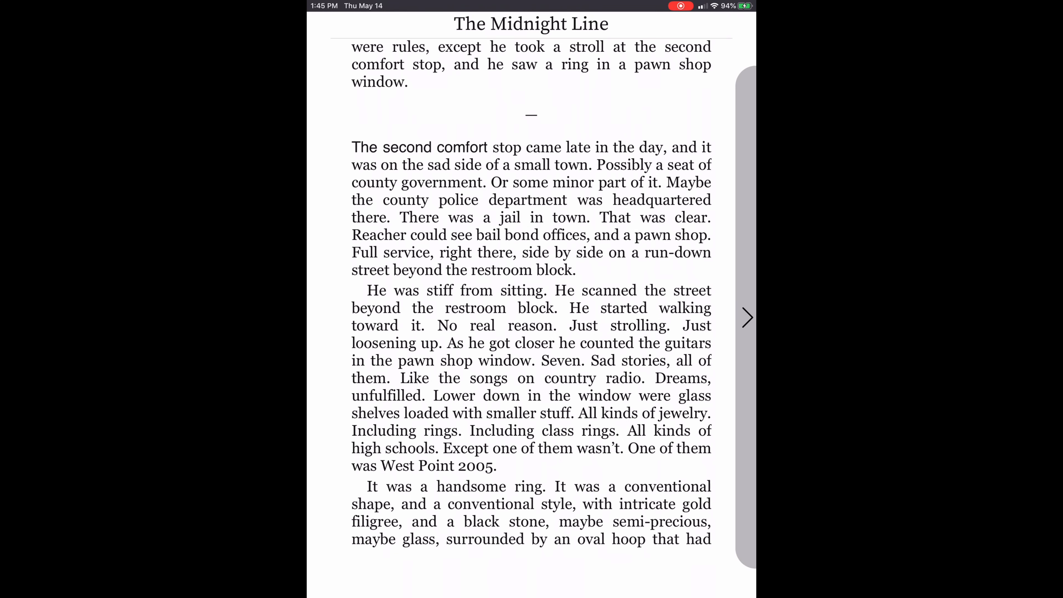
Turn two pages forward before exiting the reader to the Checked Out list
{"action": "left_click", "coordinate": [746, 317]}
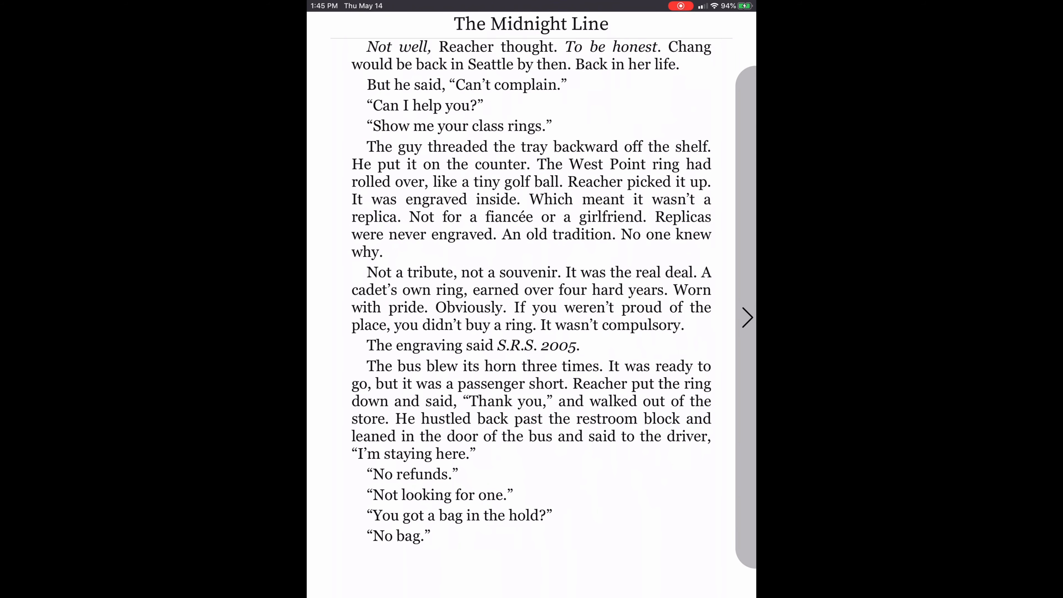
{"action": "left_click", "coordinate": [746, 317]}
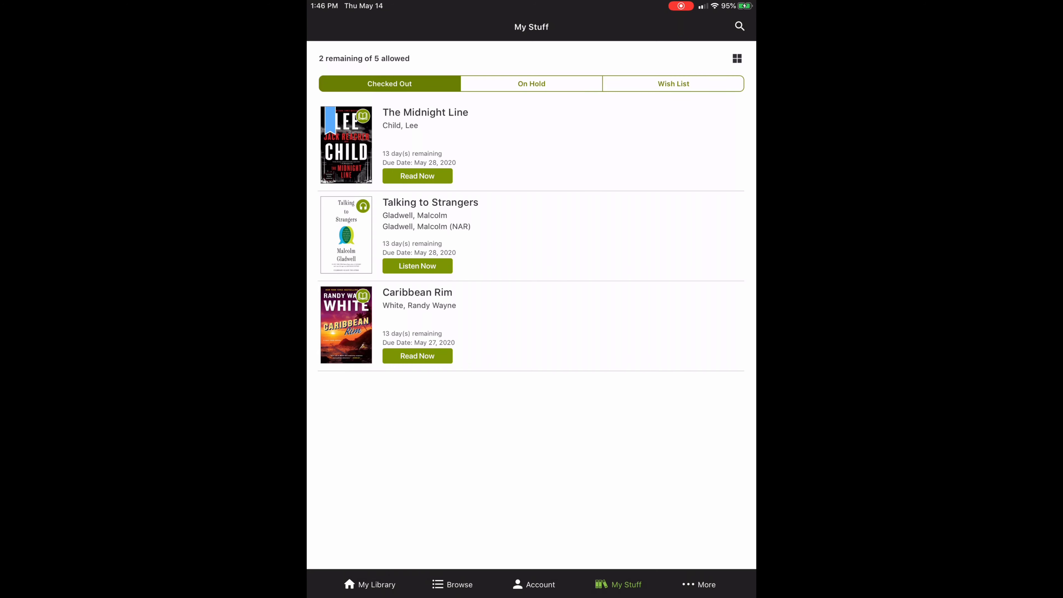
Open Talking to Strangers' details and start it with Listen Now at the Introduction
{"action": "left_click", "coordinate": [429, 214]}
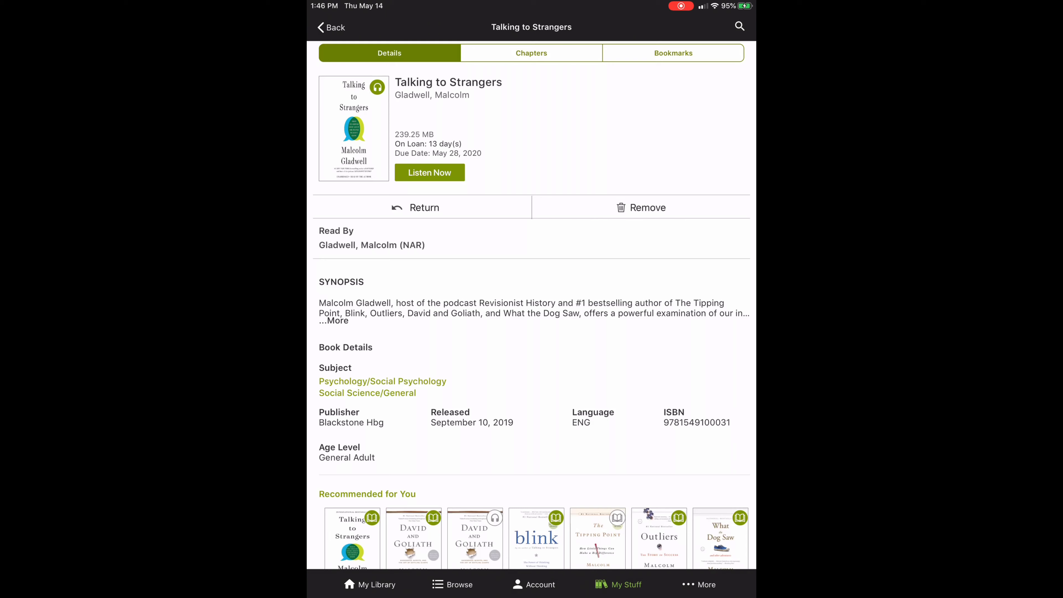
{"action": "left_click", "coordinate": [429, 173]}
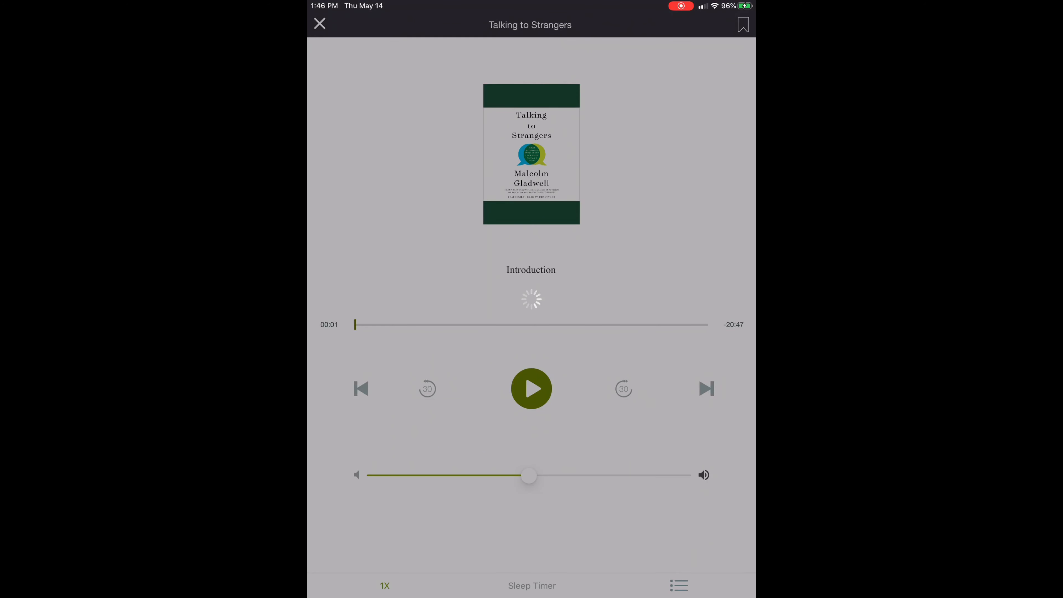
Play and pause the Introduction a few times and lower the playback volume
{"action": "left_click", "coordinate": [531, 389]}
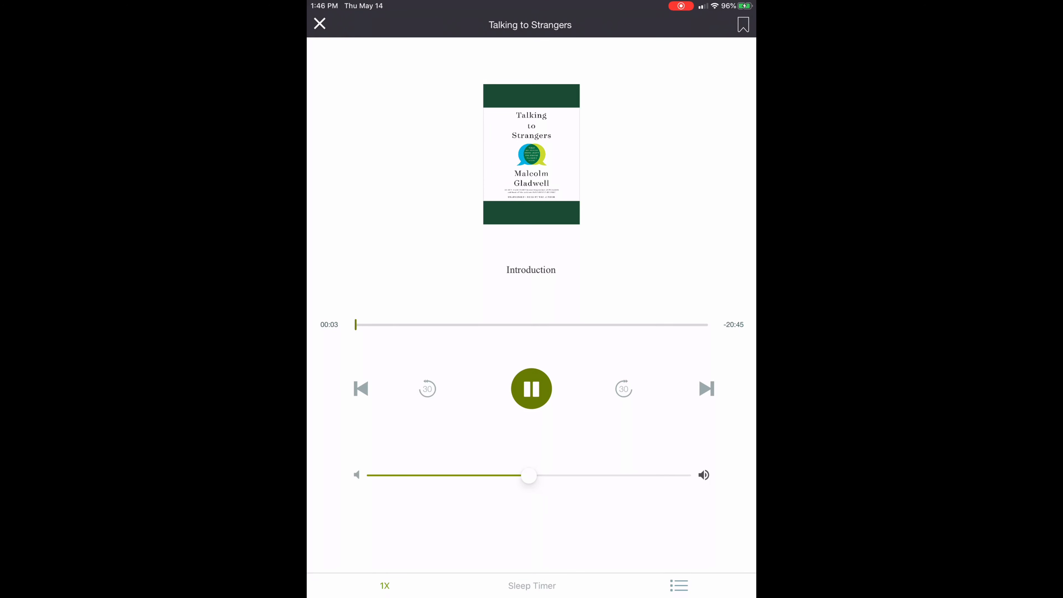
{"action": "left_click", "coordinate": [531, 389]}
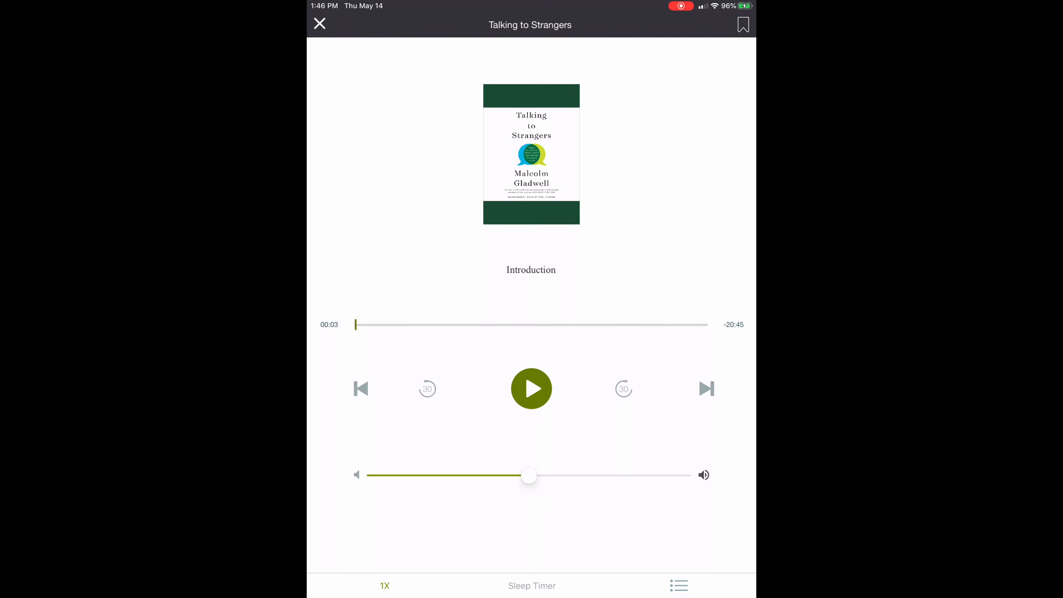
{"action": "left_click", "coordinate": [531, 388]}
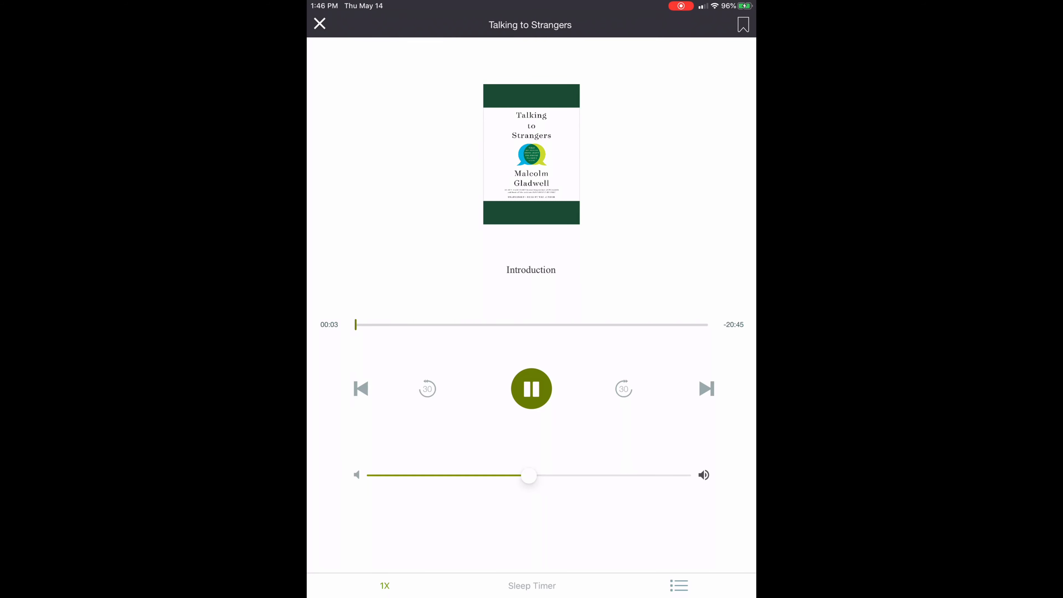
{"action": "left_click", "coordinate": [531, 389]}
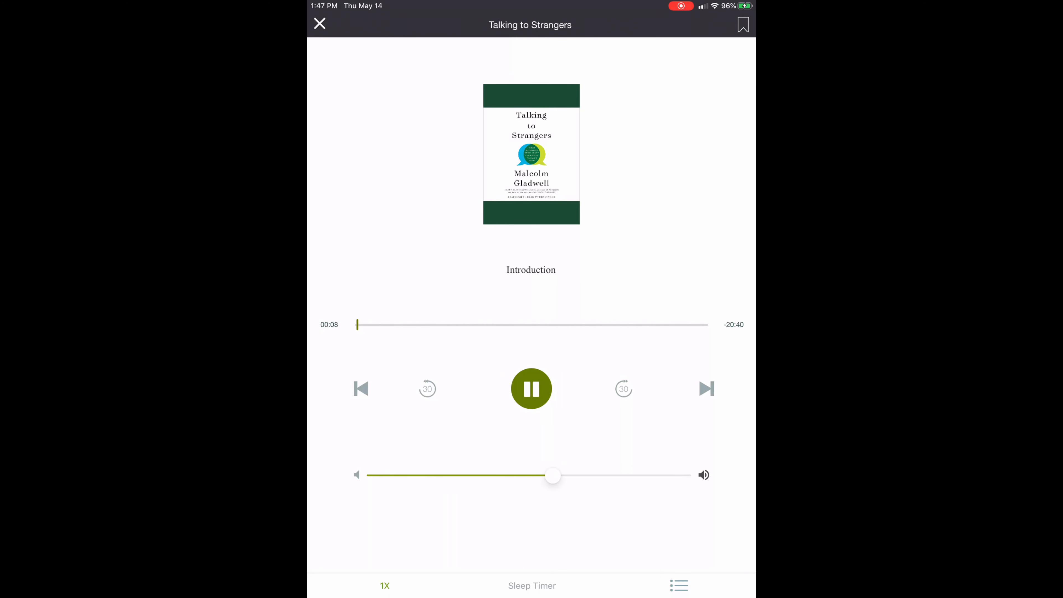
{"action": "left_click_drag", "start_coordinate": [553, 476], "coordinate": [459, 476]}
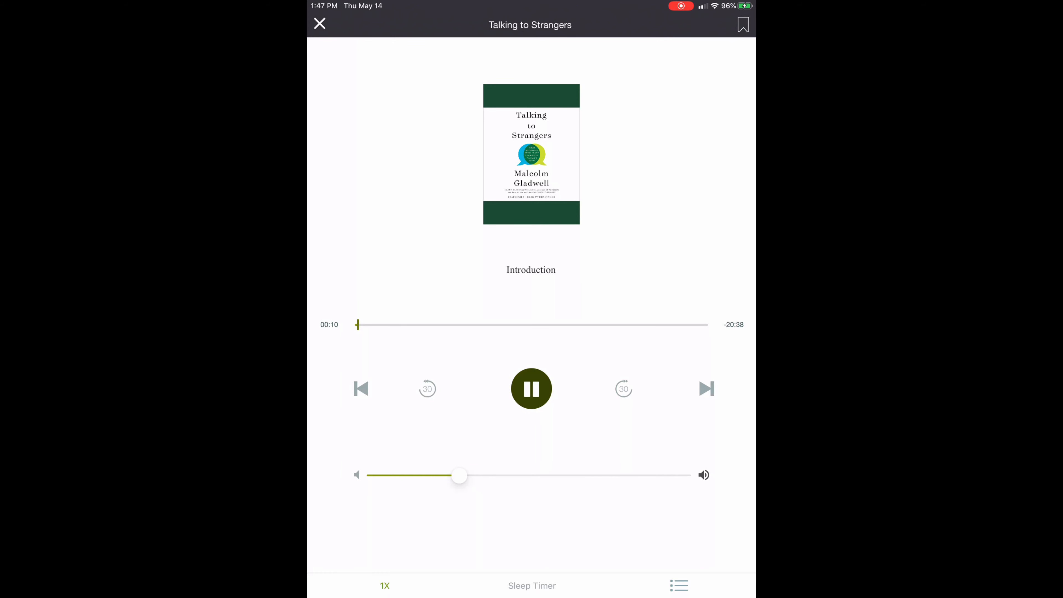
Skip to Chapter 1 and back to the Introduction, then view the empty Bookmarks list
{"action": "left_click", "coordinate": [531, 389]}
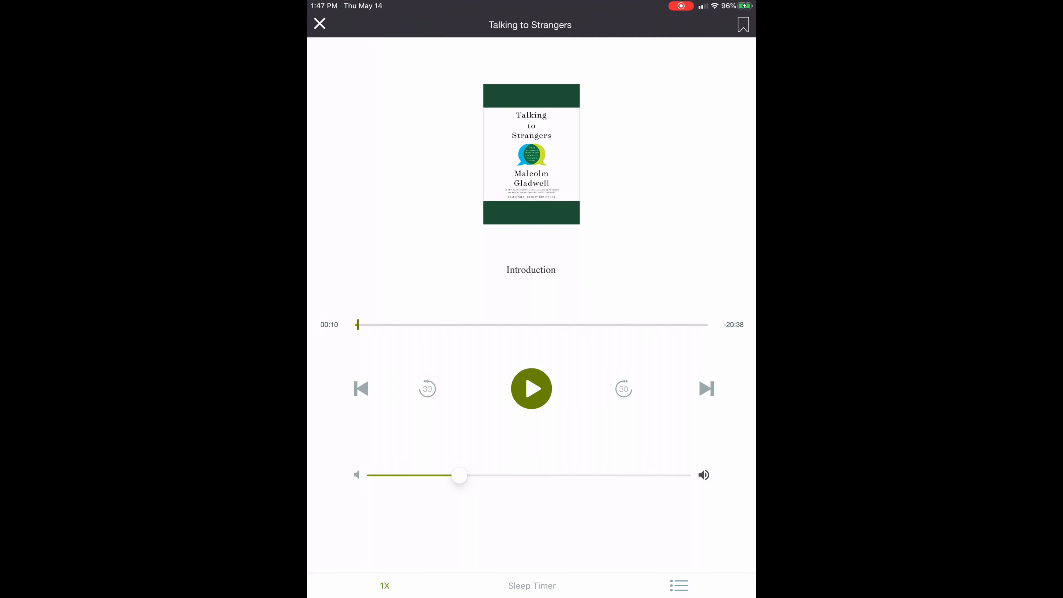
{"action": "left_click", "coordinate": [532, 389]}
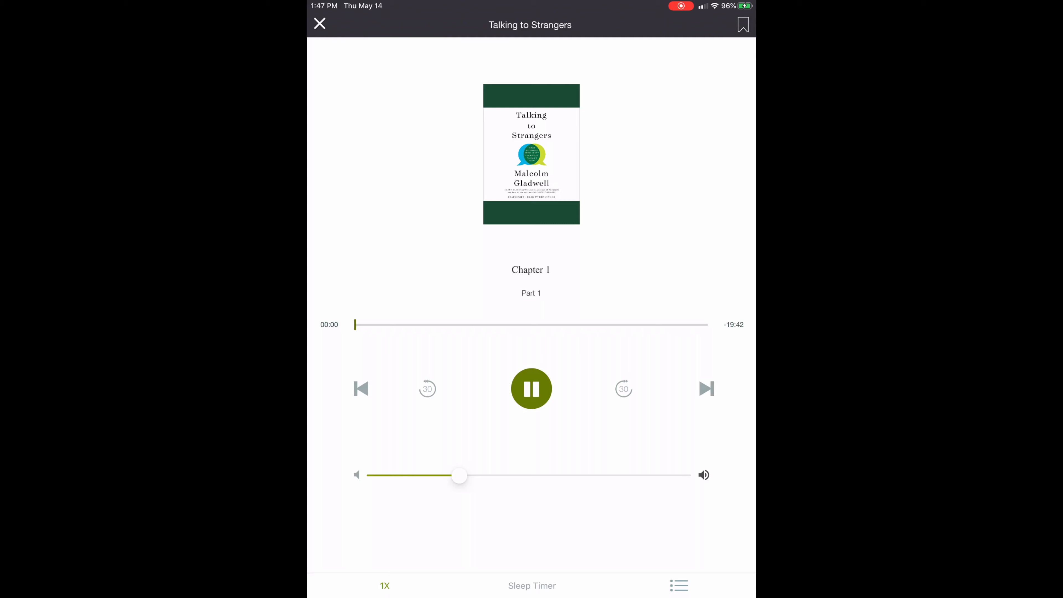
{"action": "left_click", "coordinate": [531, 388]}
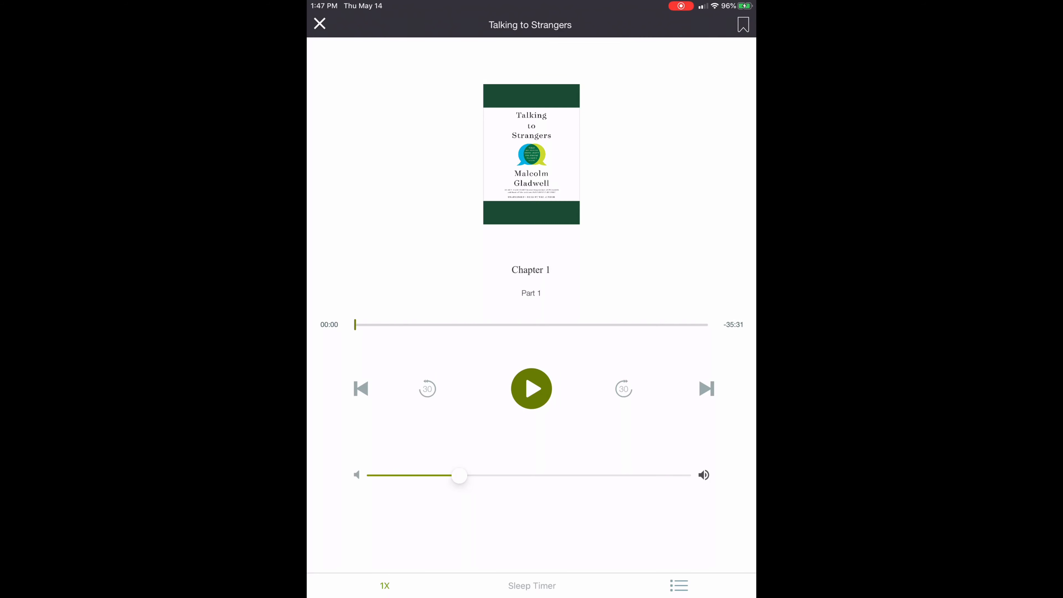
{"action": "left_click", "coordinate": [531, 388]}
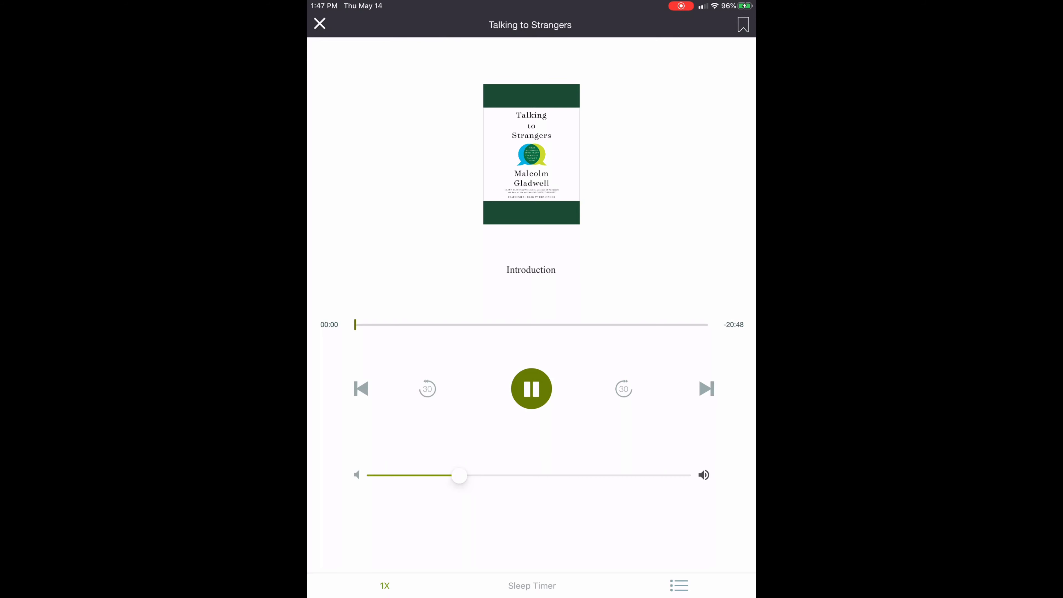
{"action": "left_click", "coordinate": [532, 389]}
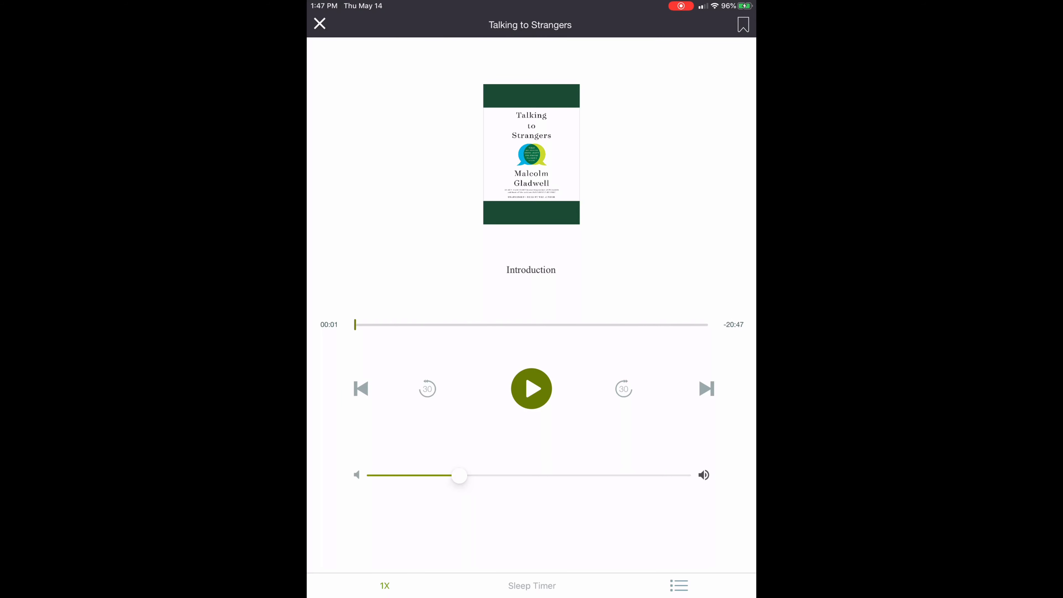
{"action": "left_click", "coordinate": [679, 586]}
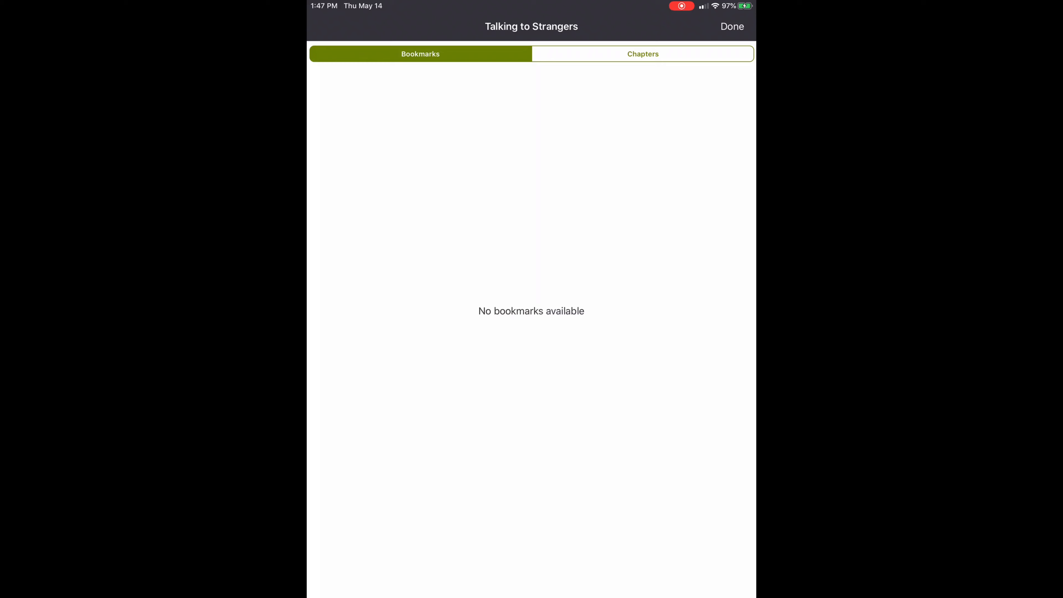
Leave Bookmarks with Done and close the player, returning to the Checked Out list
{"action": "left_click", "coordinate": [731, 26]}
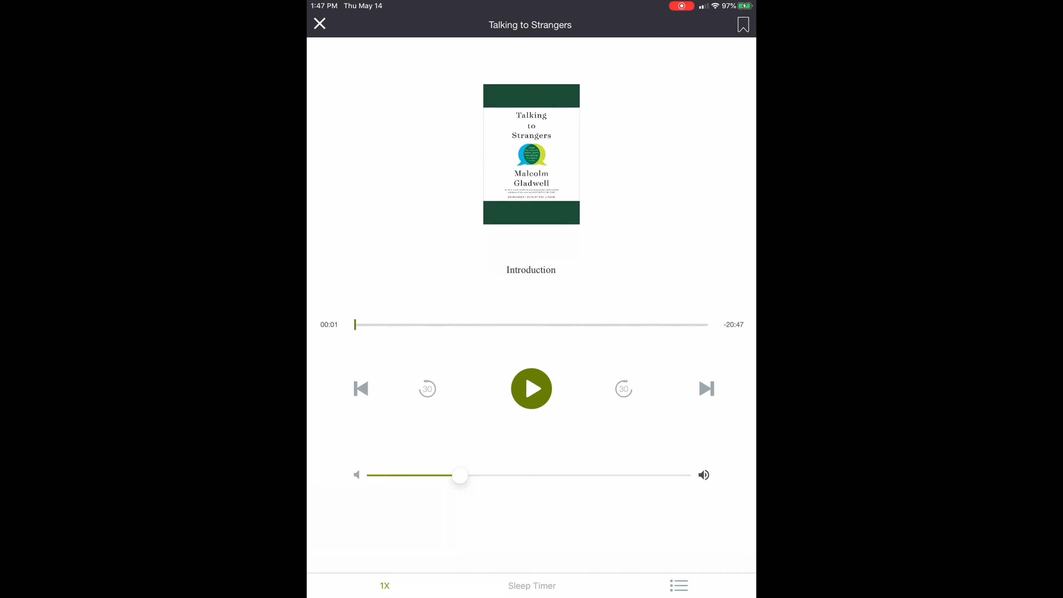
{"action": "left_click", "coordinate": [320, 24]}
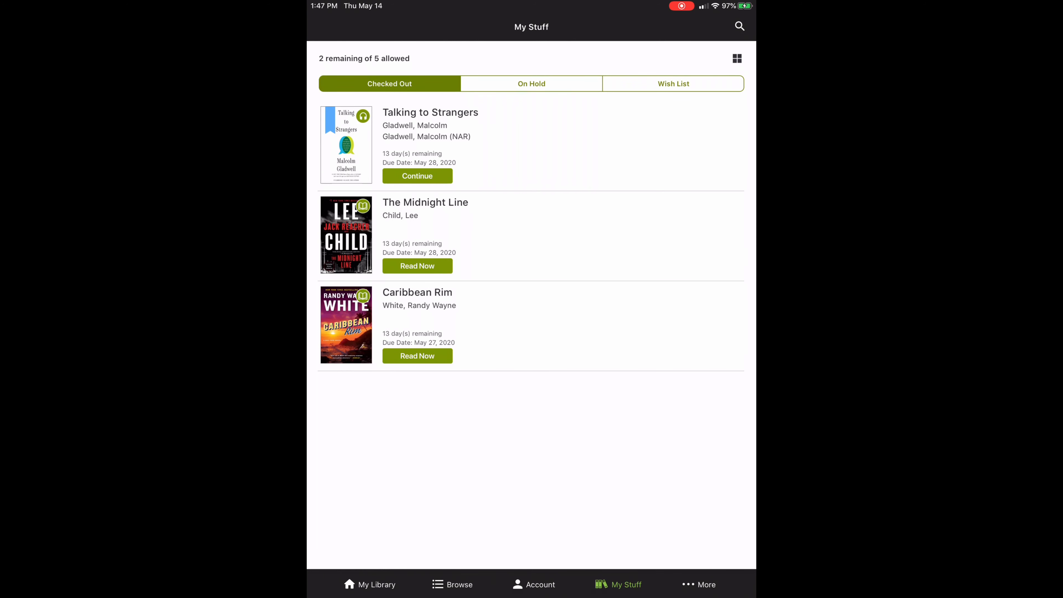
Go to My Library, open the Help & Training site and its FAQs section
{"action": "left_click", "coordinate": [369, 584]}
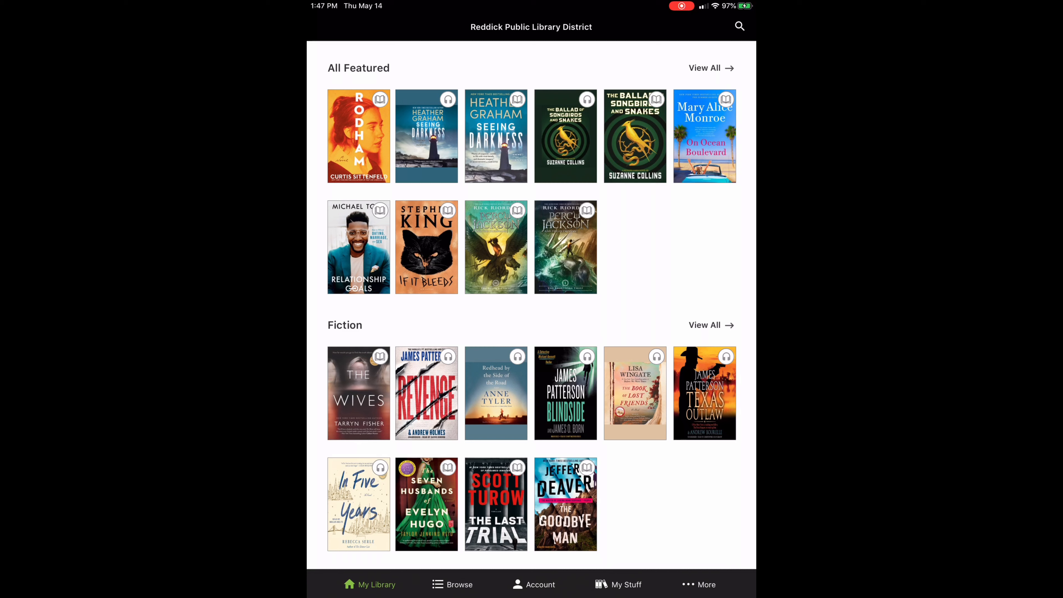
{"action": "left_click", "coordinate": [706, 585]}
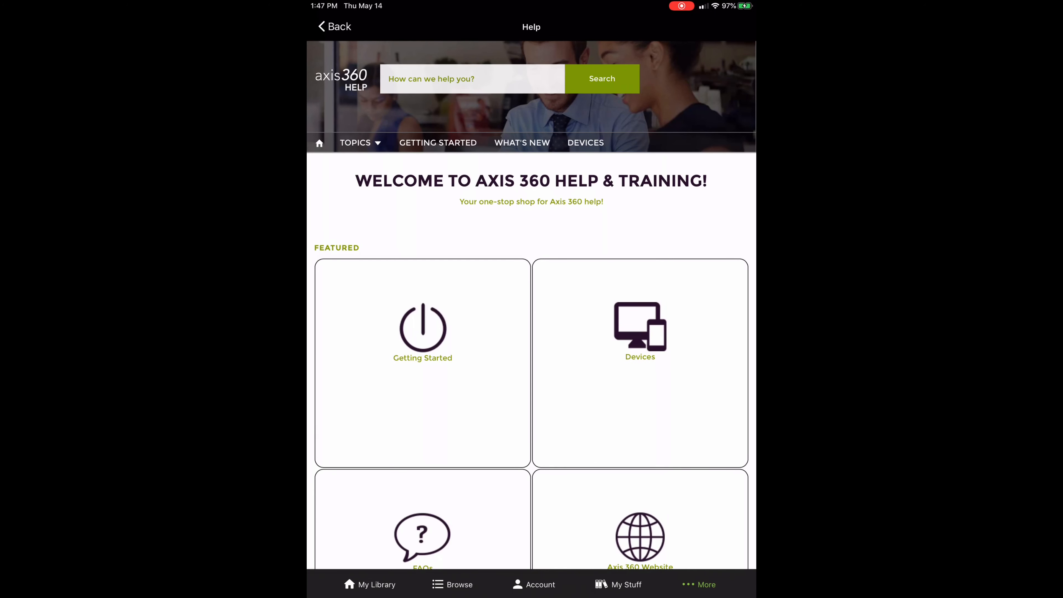
{"action": "scroll", "scroll_direction": "down", "scroll_amount": 3}
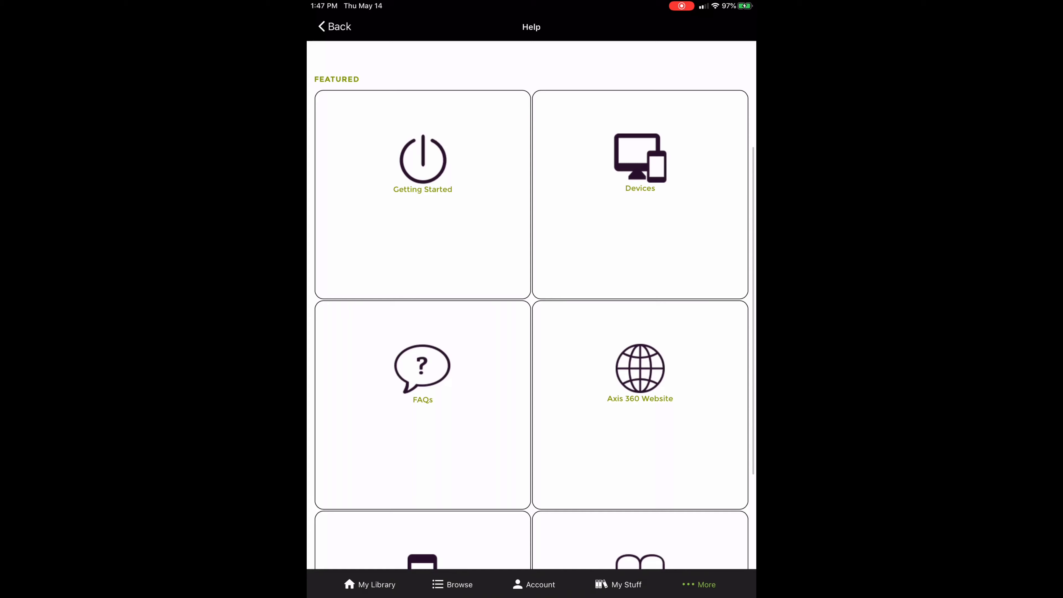
{"action": "left_click", "coordinate": [422, 373]}
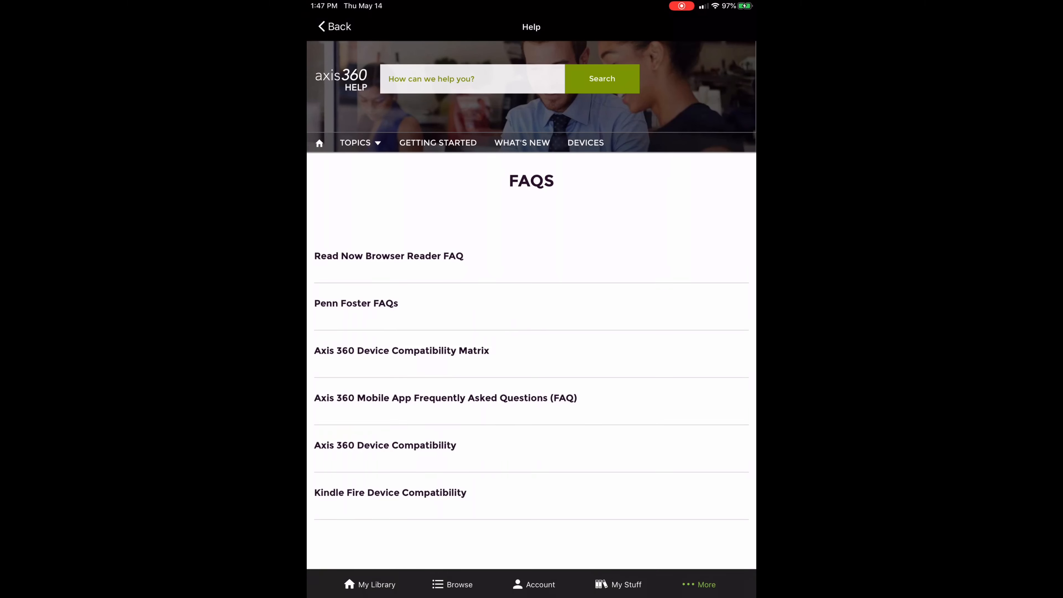